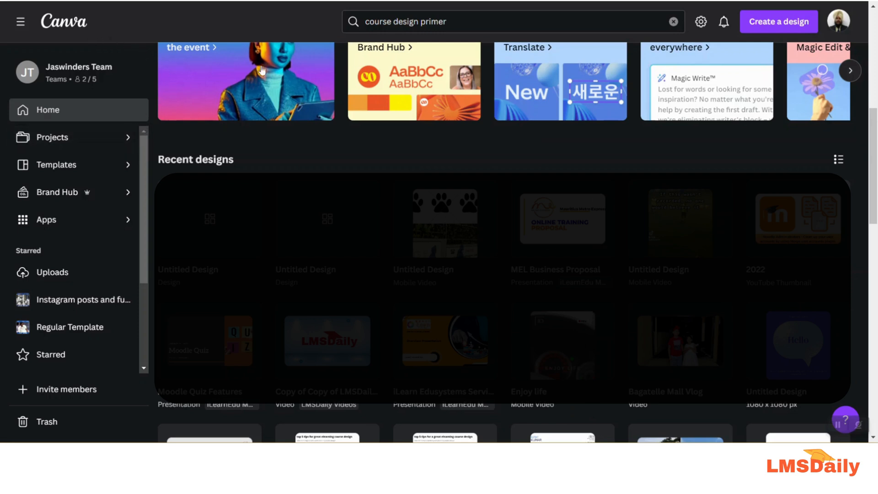
Create a new blank Whiteboard design.
{"action": "left_click", "coordinate": [778, 21]}
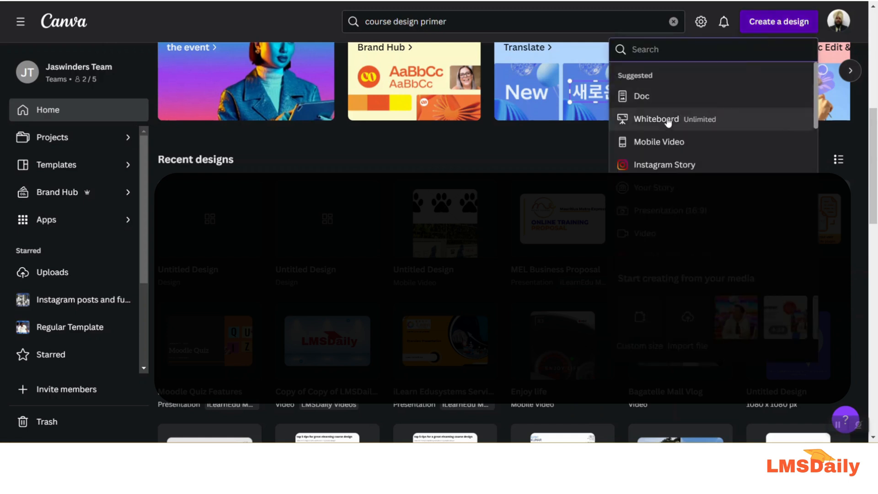
{"action": "left_click", "coordinate": [655, 119]}
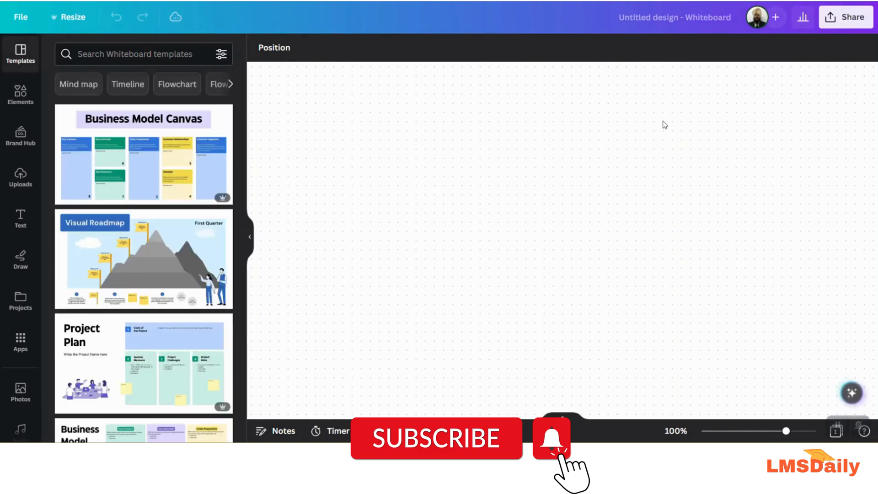
{"action": "mouse_move", "coordinate": [850, 392]}
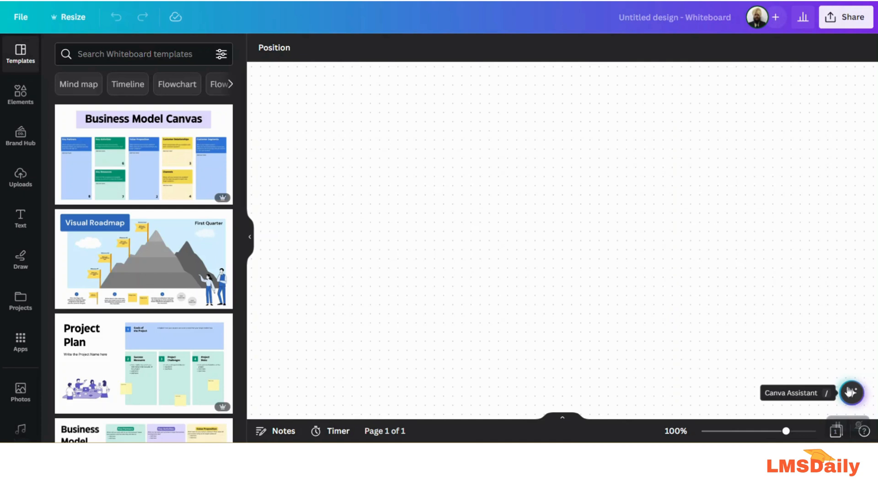
Launch Magic Write from the Canva Assistant's recommended actions.
{"action": "left_click", "coordinate": [850, 392]}
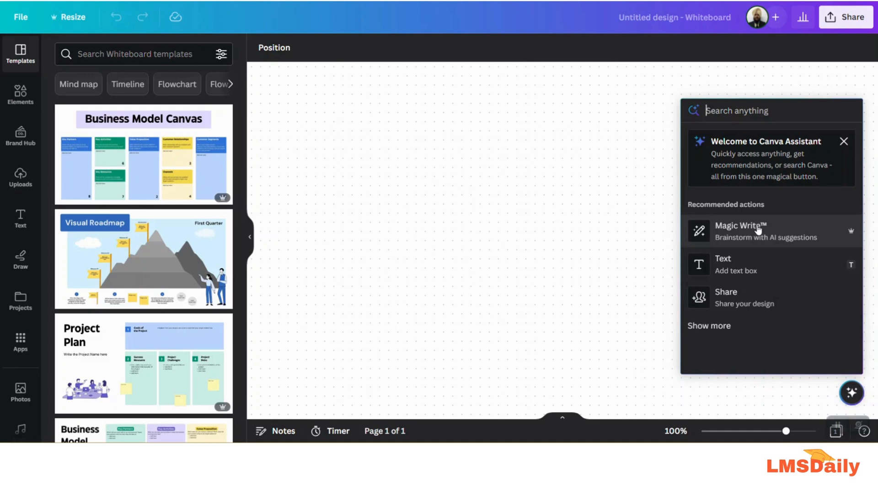
{"action": "left_click", "coordinate": [739, 230]}
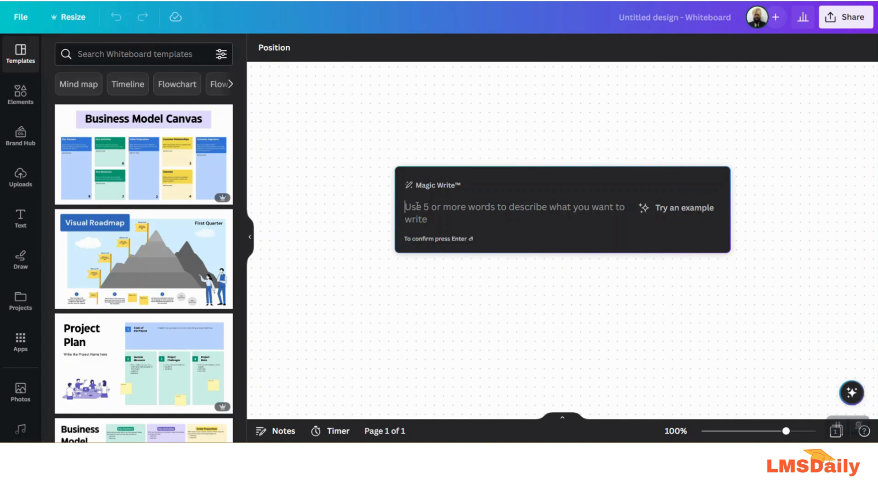
Enter the Magic Write prompt 'CREAte a quiz for 6th class French language exam'.
{"action": "type", "text": "CREAte"}
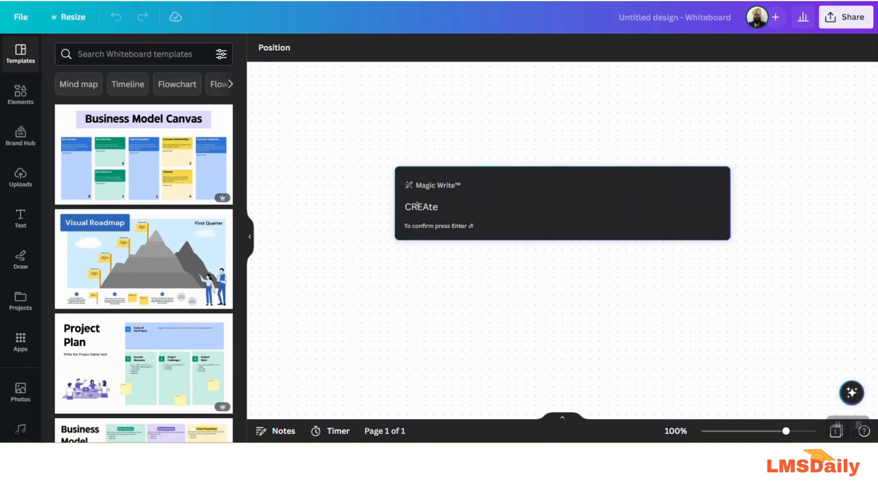
{"action": "type", "text": "a quiz"}
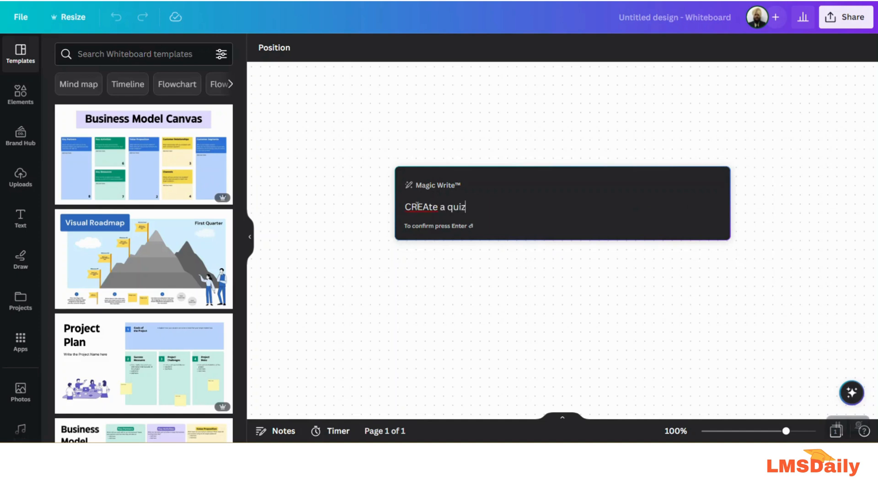
{"action": "type", "text": "for"}
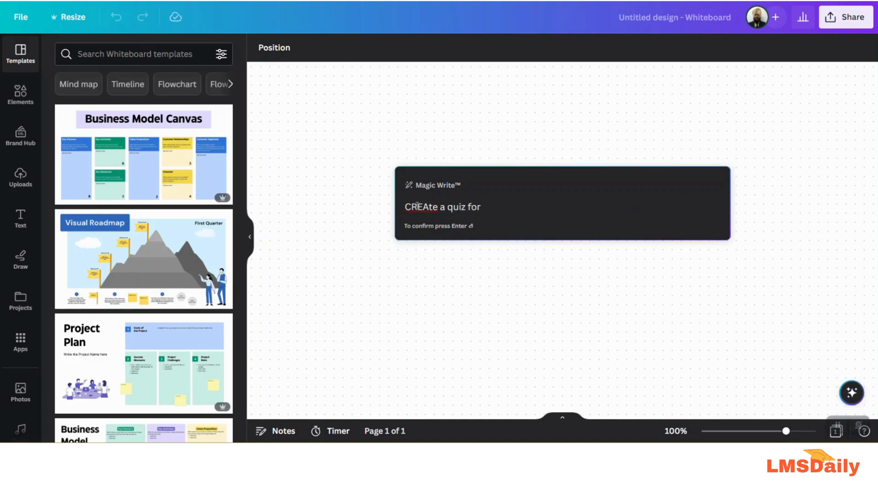
{"action": "type", "text": "6th class French languag"}
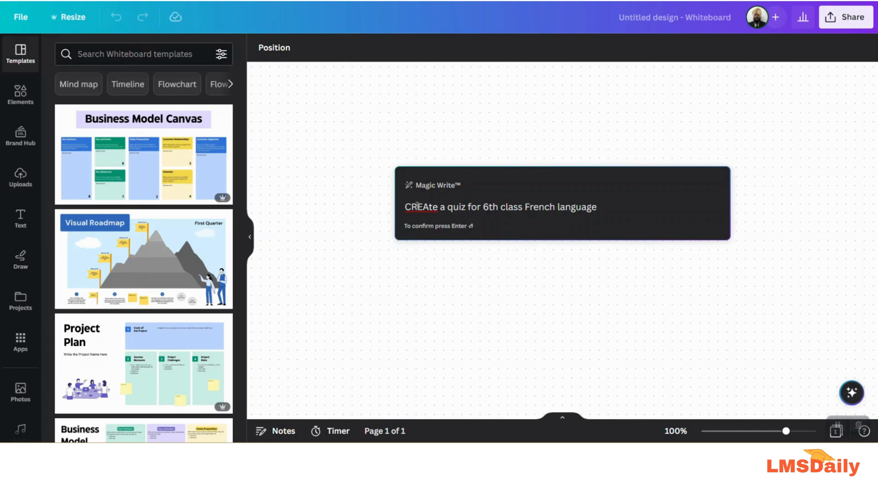
{"action": "type", "text": "exam"}
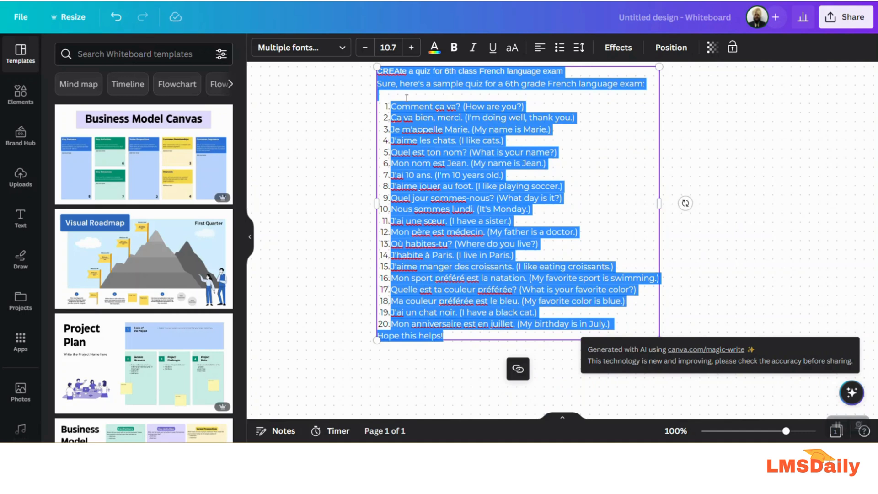
Select the generated 20-question French quiz text box, then deselect it.
{"action": "left_click", "coordinate": [559, 47]}
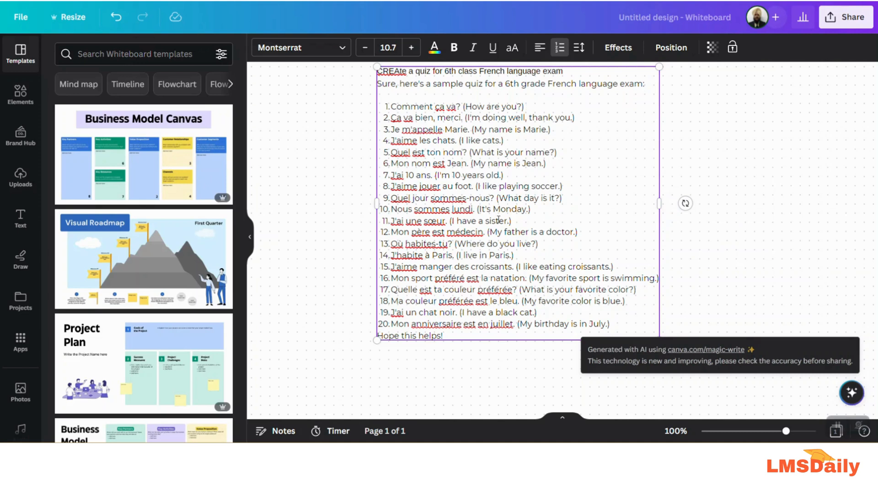
{"action": "left_click", "coordinate": [394, 105]}
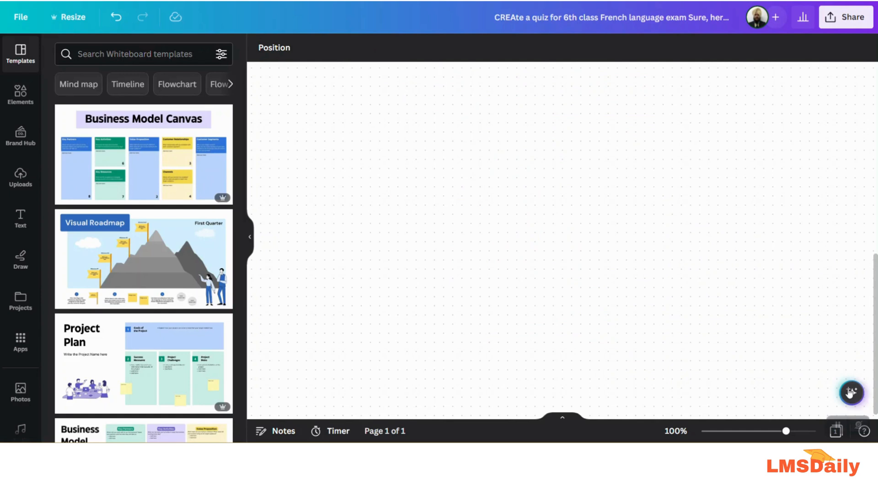
Fill a project-based learning Magic Write prompt with grade '6th' and topic 'French'.
{"action": "left_click", "coordinate": [850, 392]}
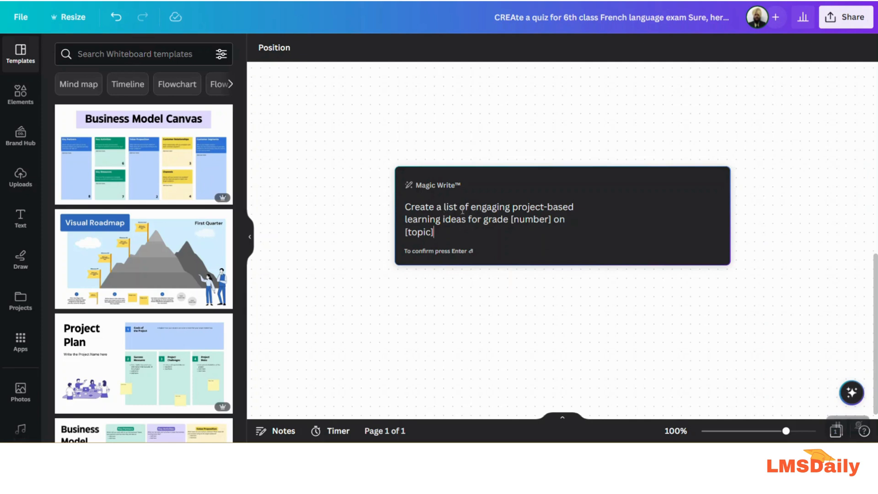
{"action": "double_click", "coordinate": [529, 219]}
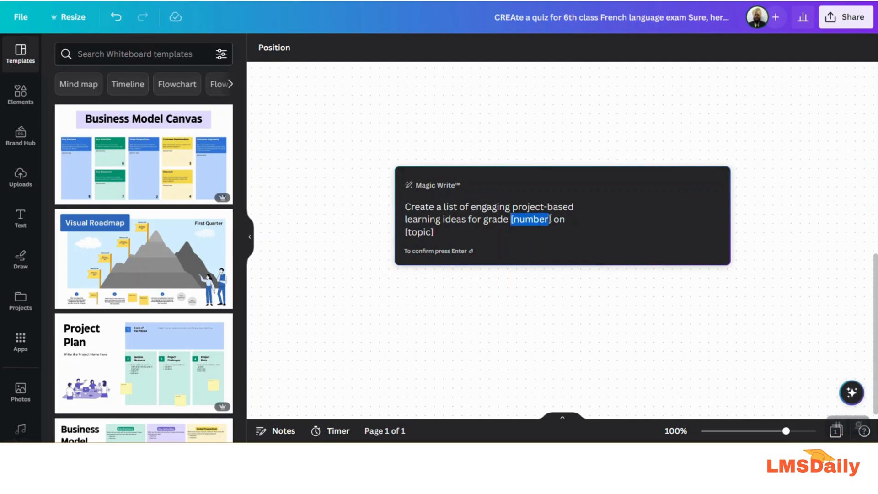
{"action": "type", "text": "6t"}
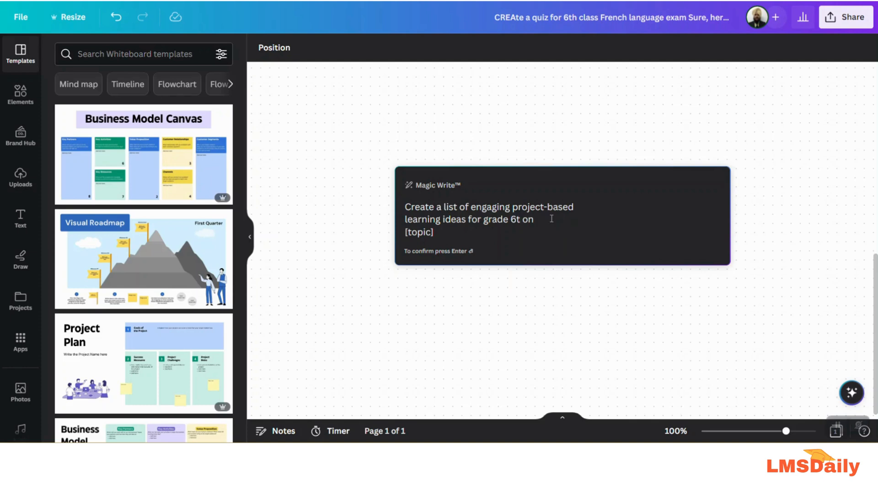
{"action": "double_click", "coordinate": [419, 232]}
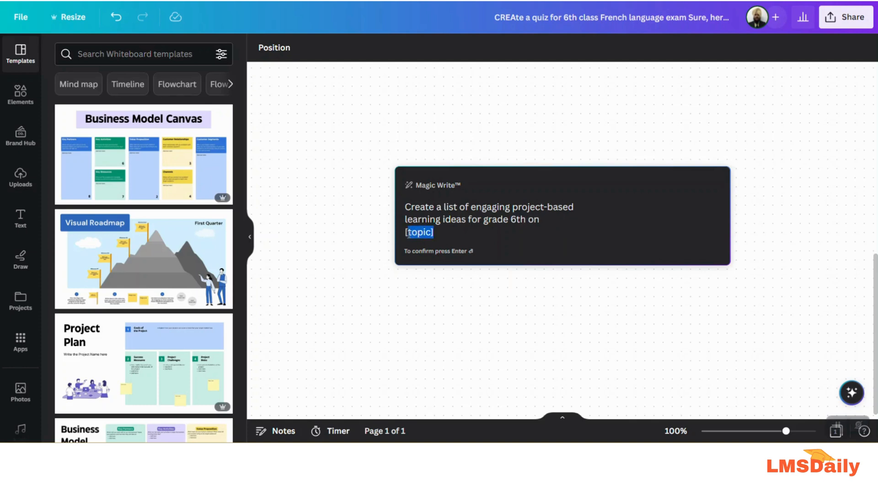
{"action": "type", "text": "French"}
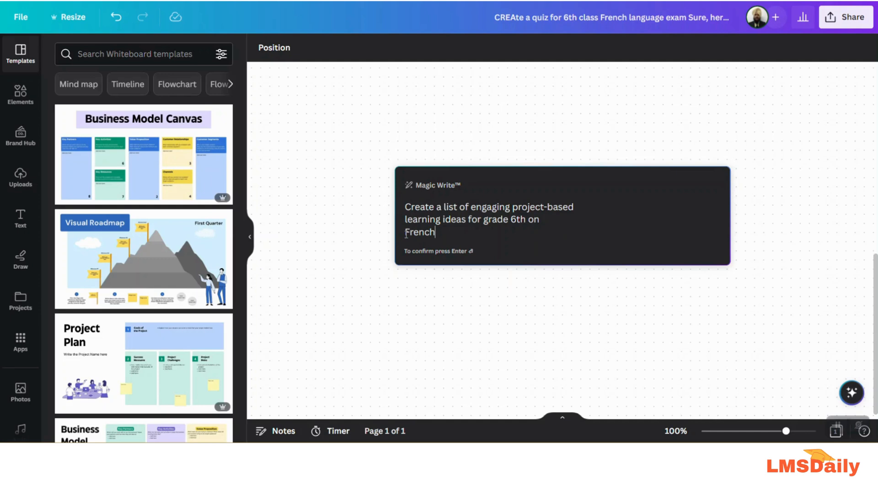